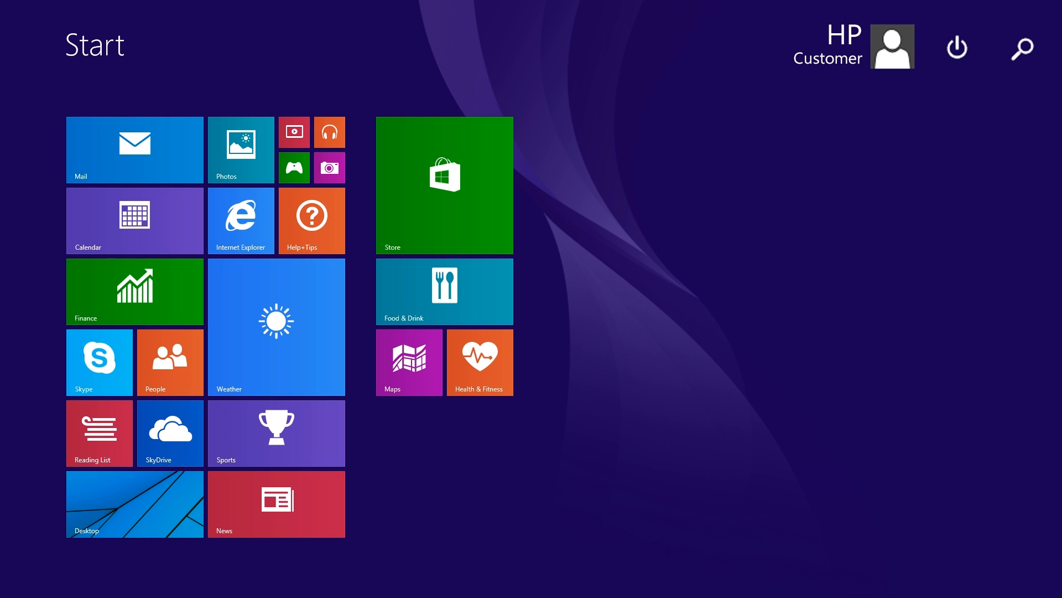
pyautogui.moveTo(95, 556)
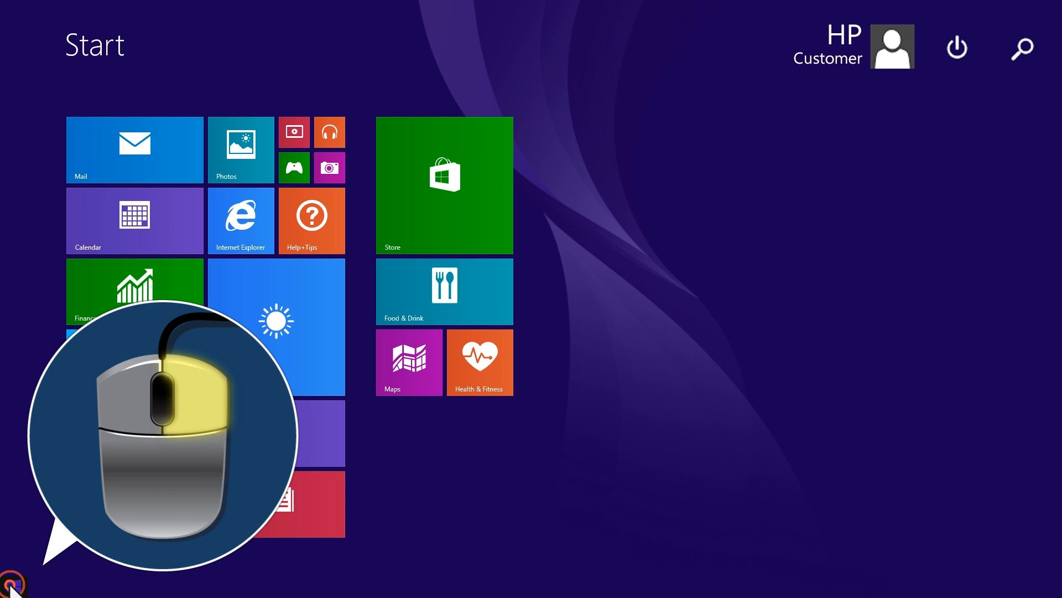
# - Launch Control Panel from the Start corner's quick link menu, showing settings by category
pyautogui.rightClick(10, 583)
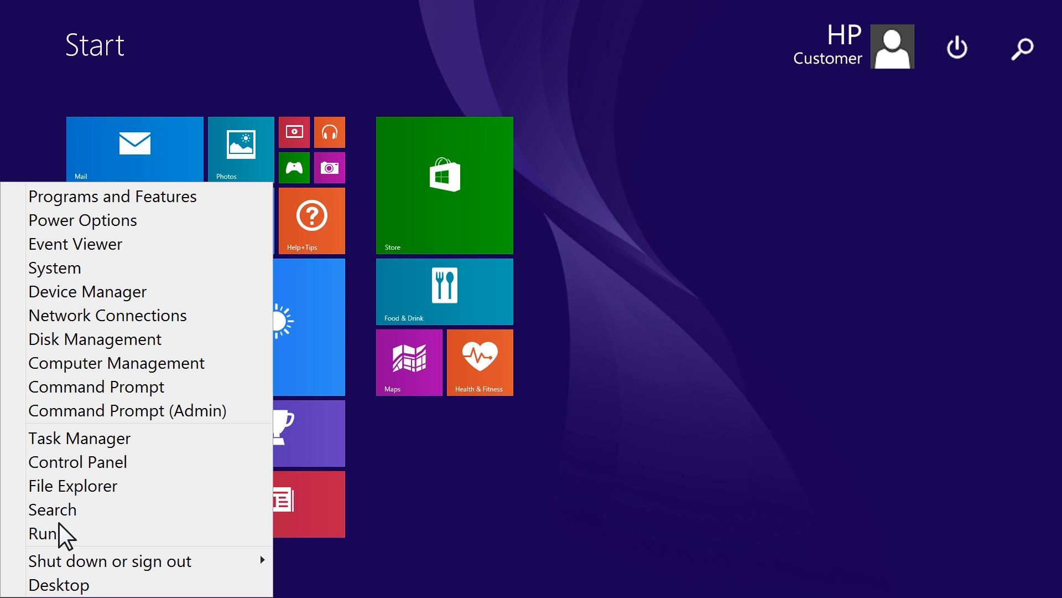
pyautogui.moveTo(77, 462)
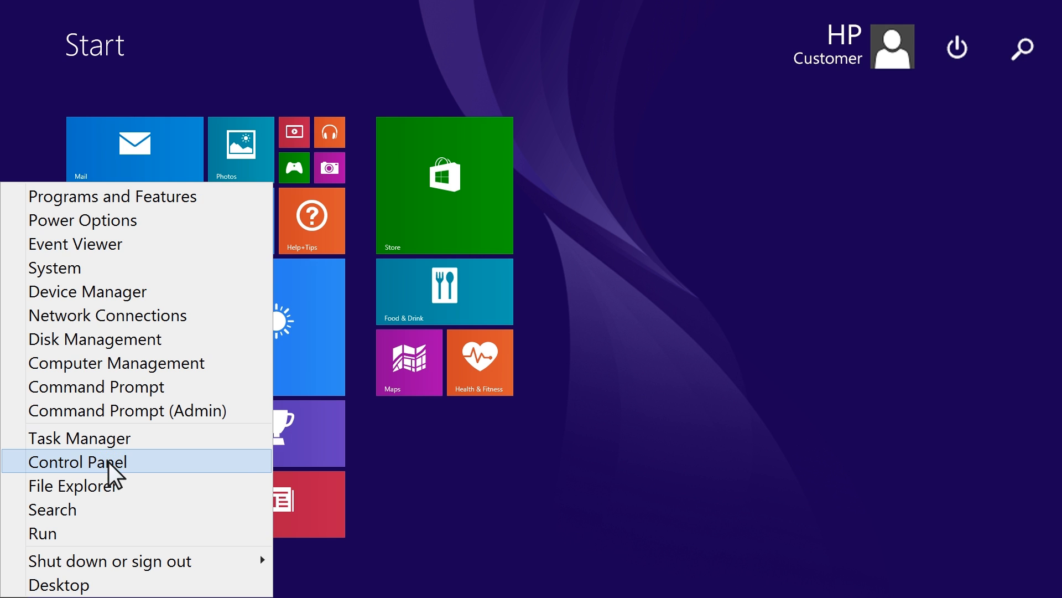
pyautogui.click(78, 462)
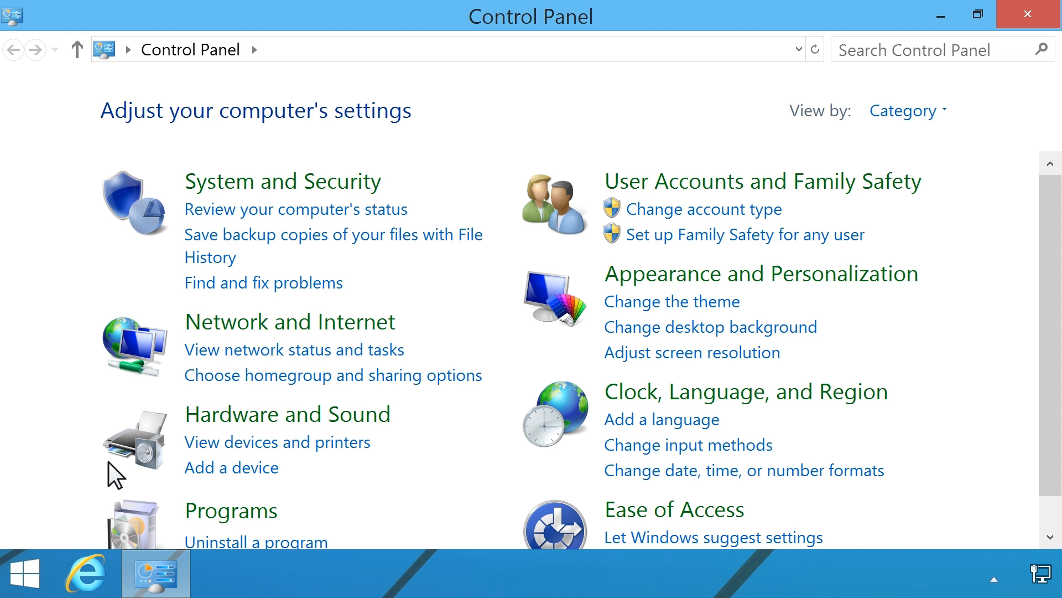
pyautogui.moveTo(197, 454)
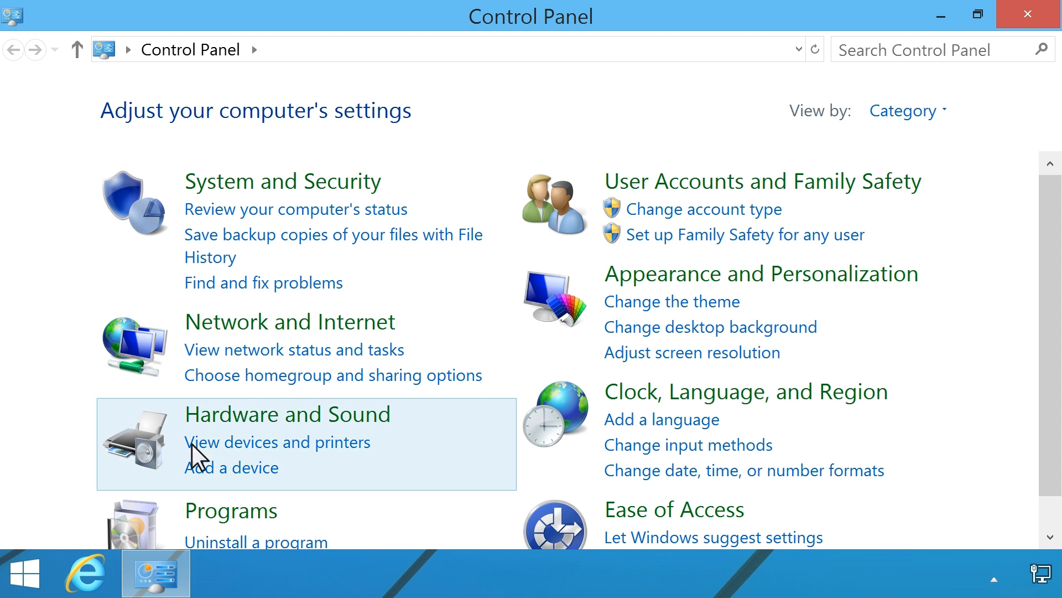
pyautogui.moveTo(288, 414)
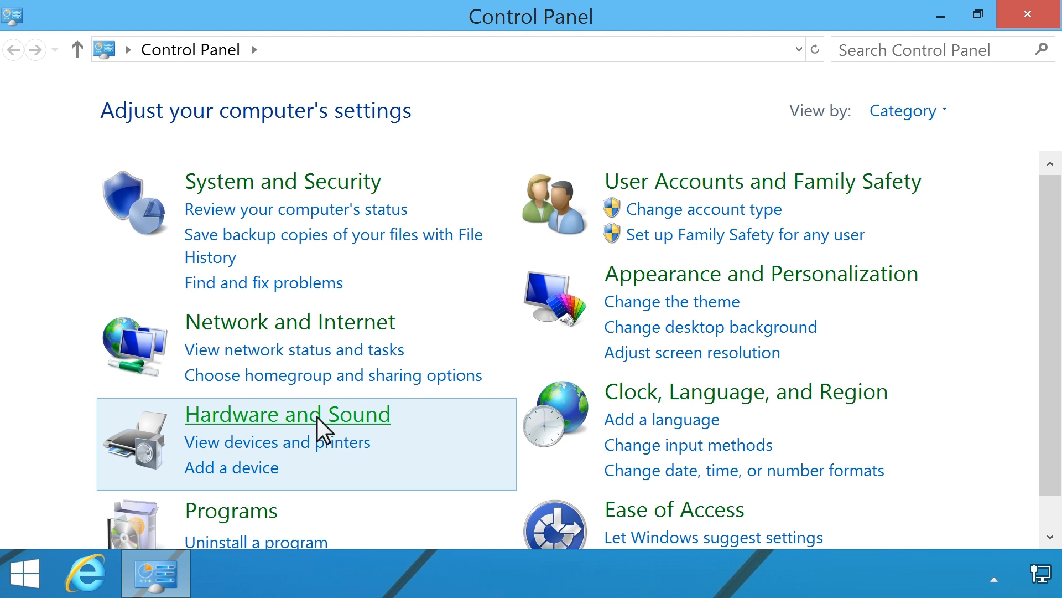
# - Reach the Sound dialog's Playback devices list through Hardware and Sound
pyautogui.click(286, 414)
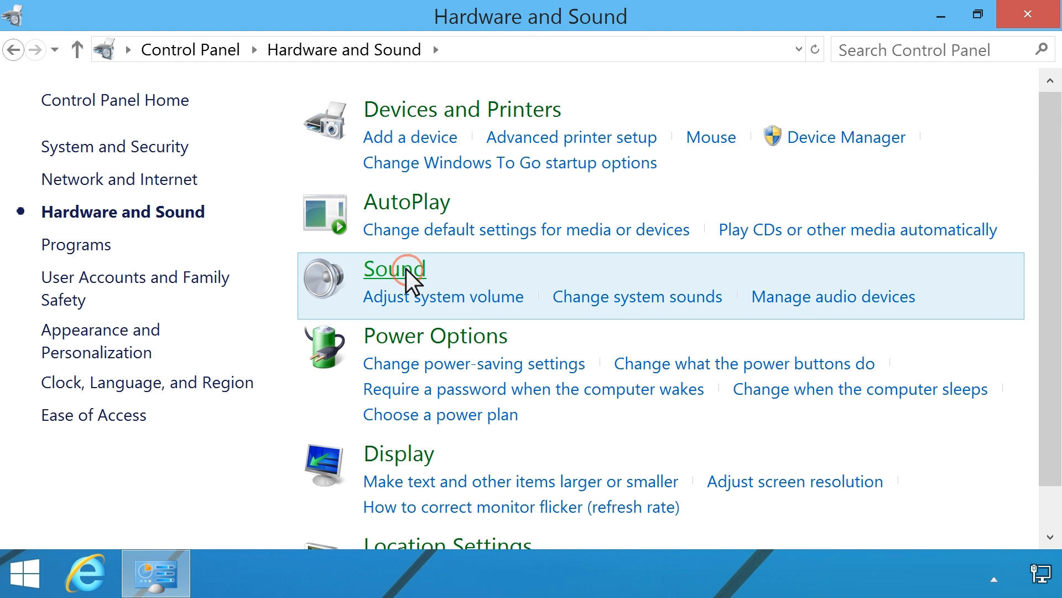
pyautogui.click(394, 268)
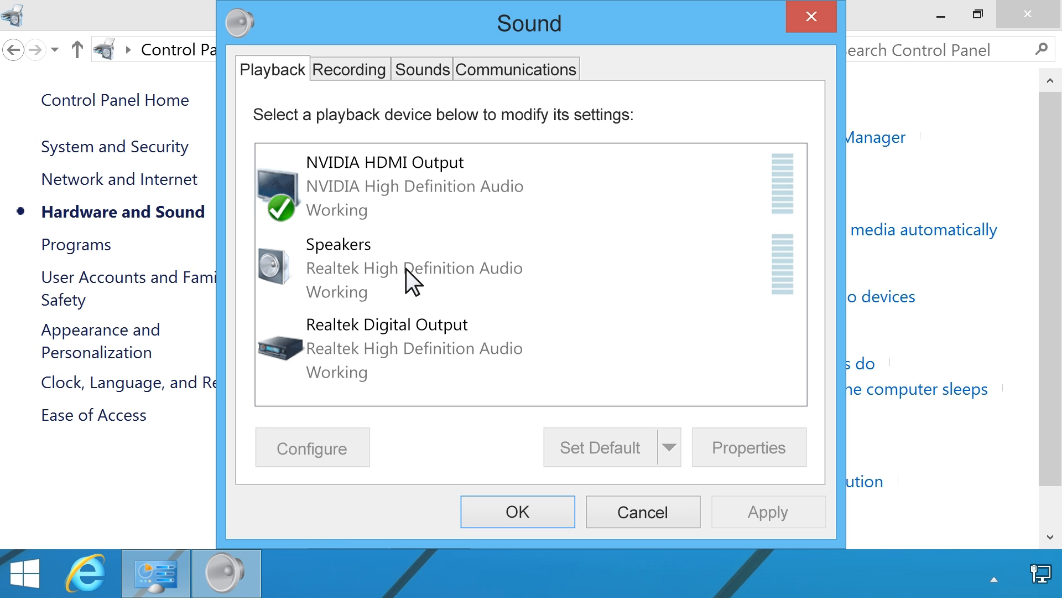
# - Make Speakers the default playback device and launch its Speaker Setup wizard
pyautogui.click(415, 268)
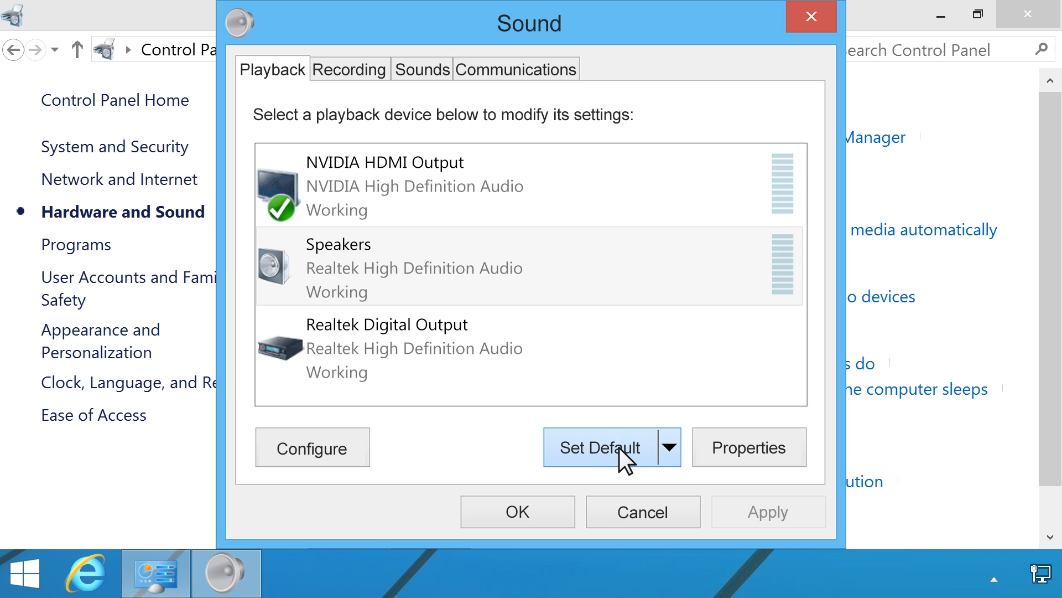
pyautogui.click(599, 447)
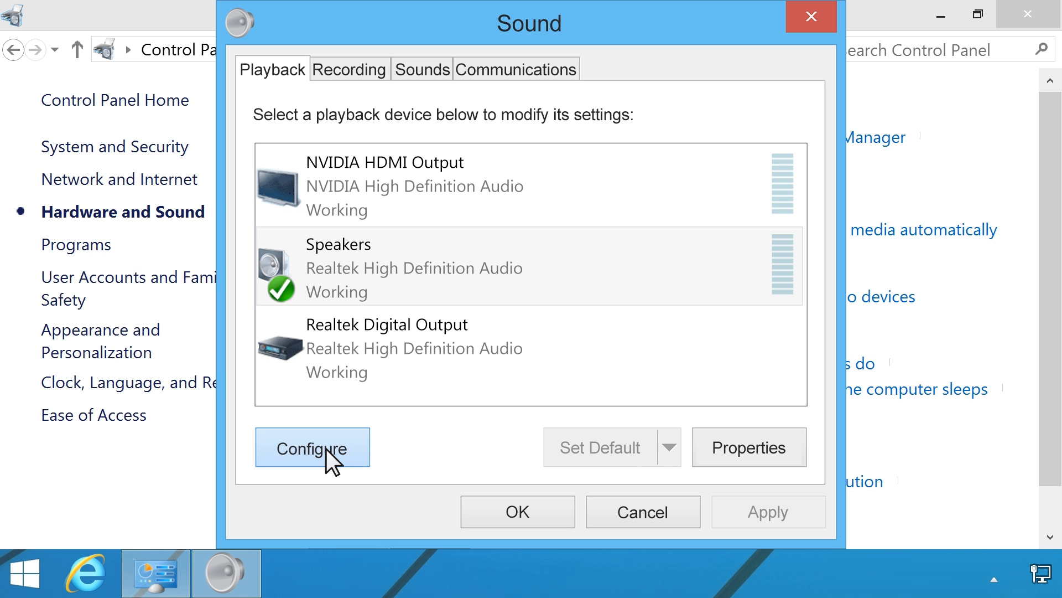
pyautogui.click(312, 447)
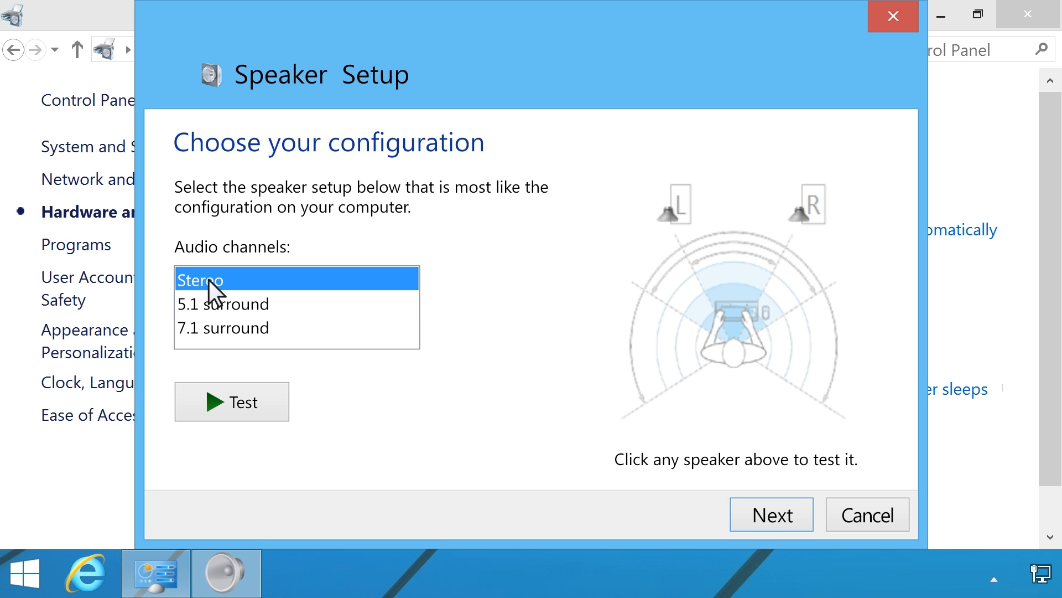
# - Choose Stereo audio channels, play the test sound, and stop it once heard
pyautogui.click(231, 400)
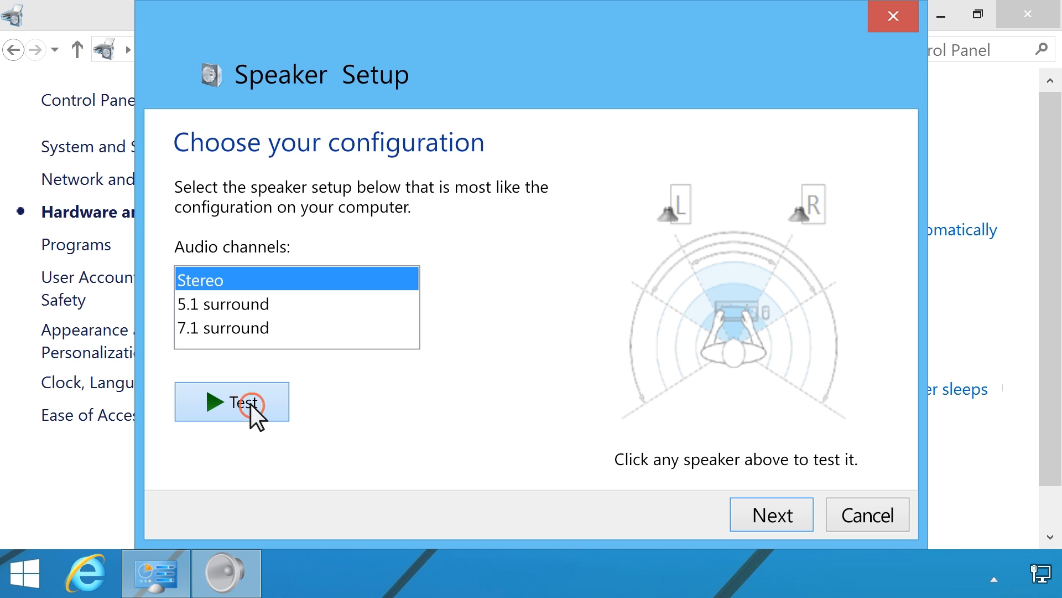
pyautogui.click(231, 401)
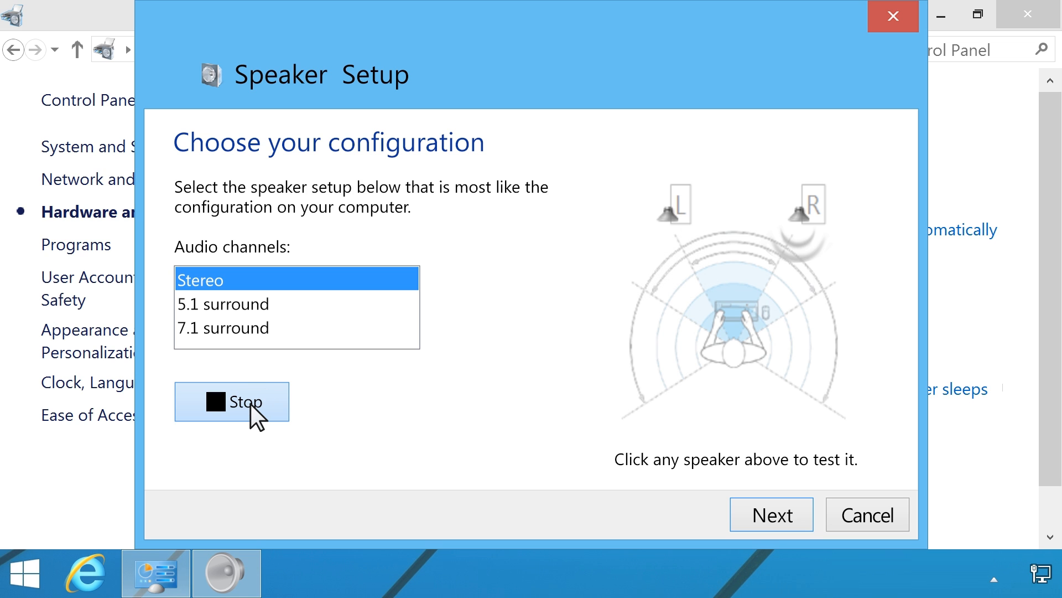
pyautogui.click(231, 400)
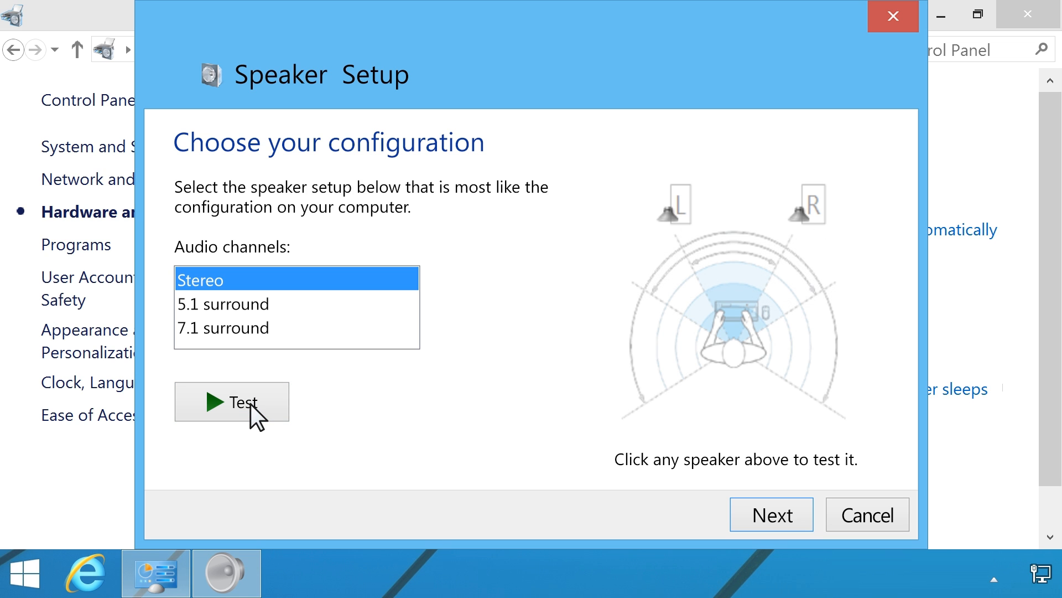
pyautogui.moveTo(771, 514)
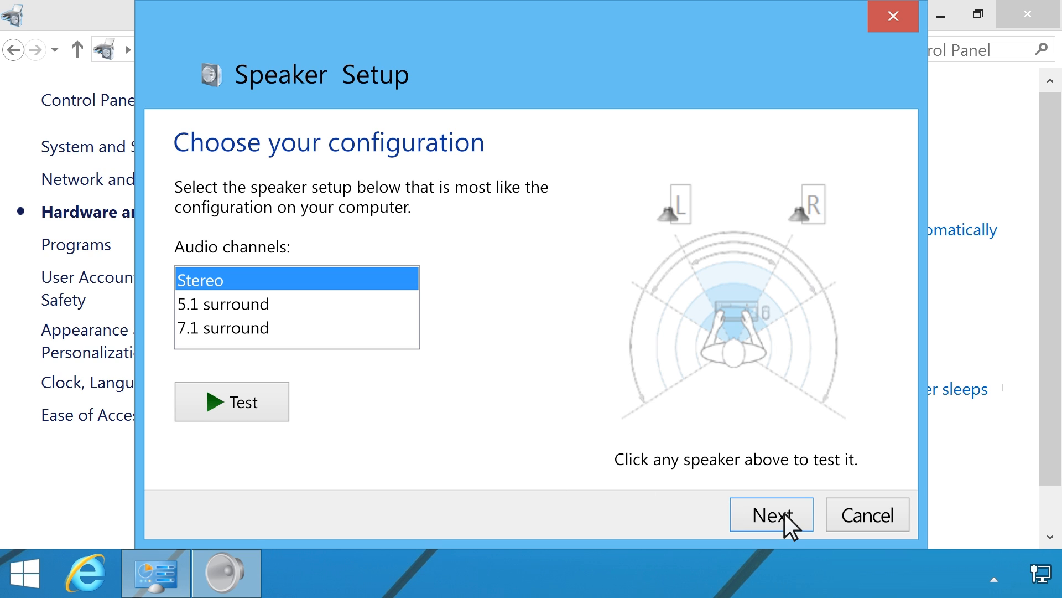